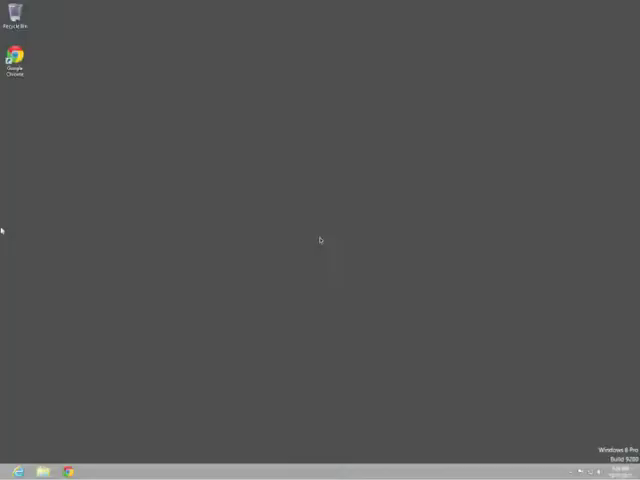
mouse_move(536, 390)
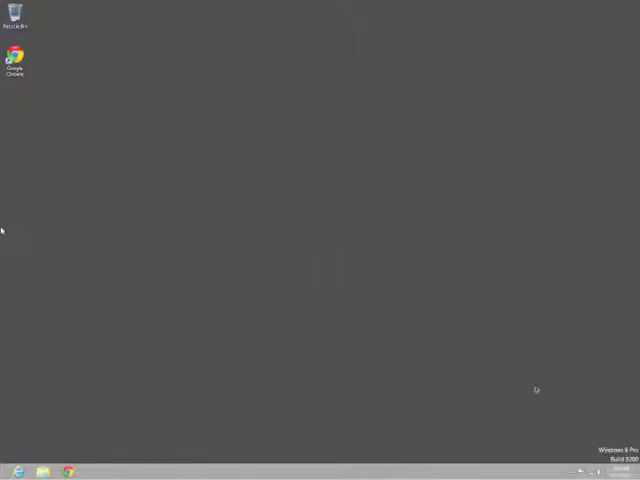
mouse_move(532, 388)
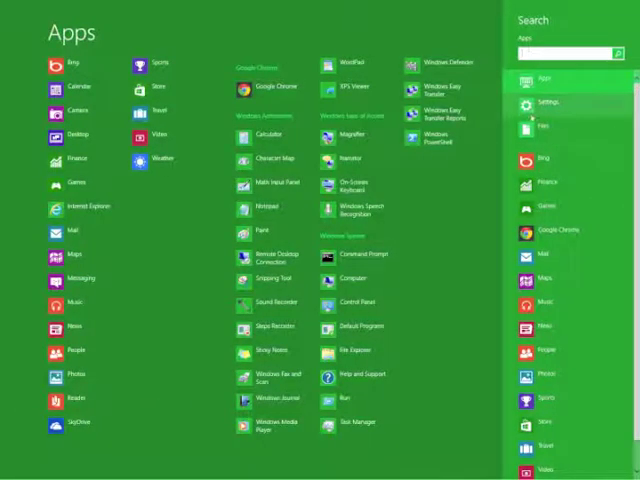
Step: Search Settings for 'scheduler' and launch Task Scheduler on the desktop
left_click(548, 104)
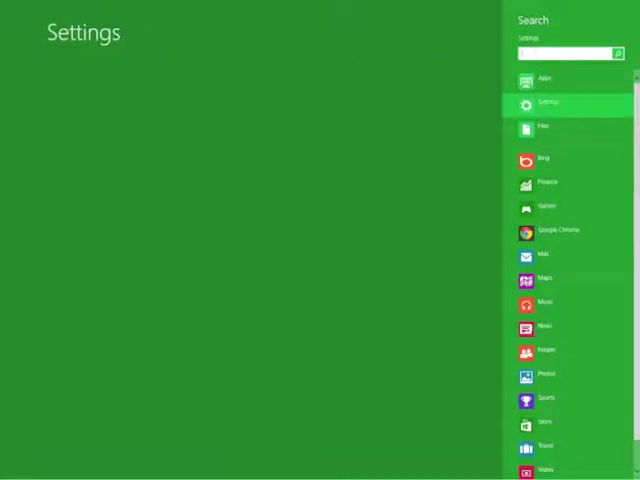
type("scheduler")
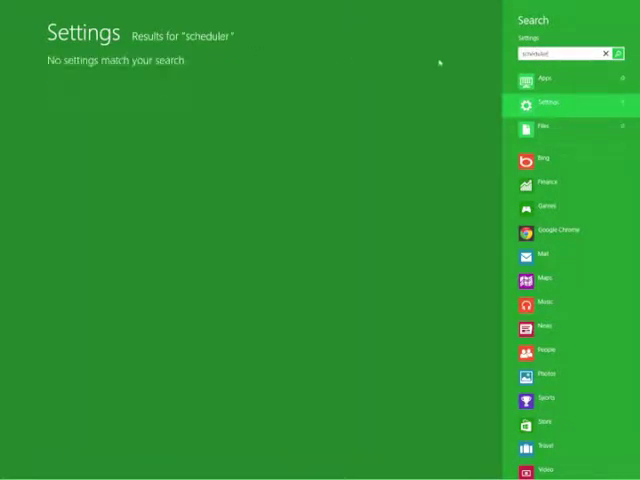
key("Backspace")
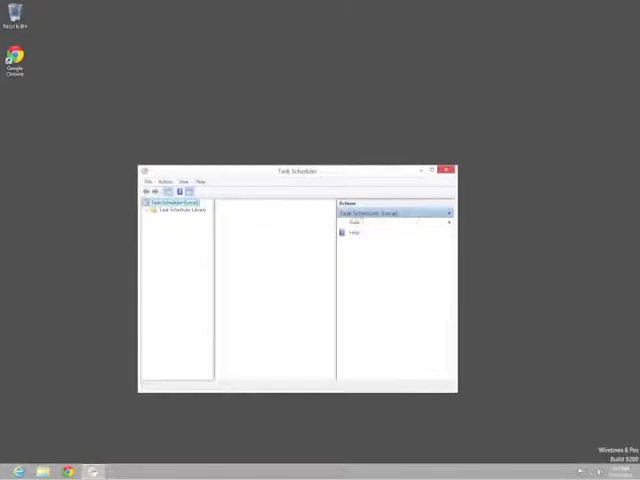
Step: Create a new task in the Task Scheduler Library with a name and General options set
left_click(176, 204)
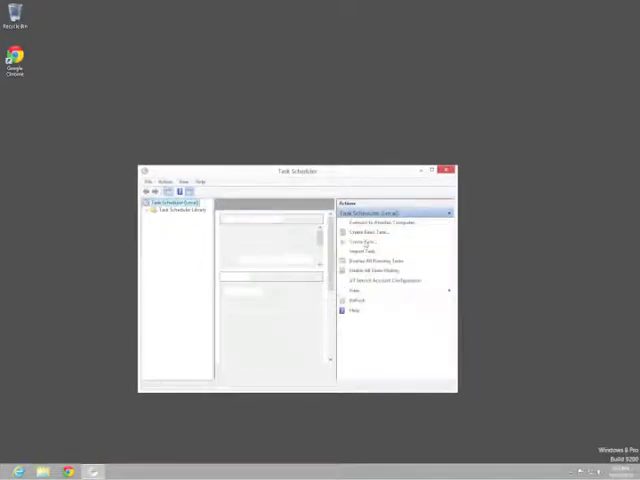
left_click(362, 240)
type("Desktop on Startup")
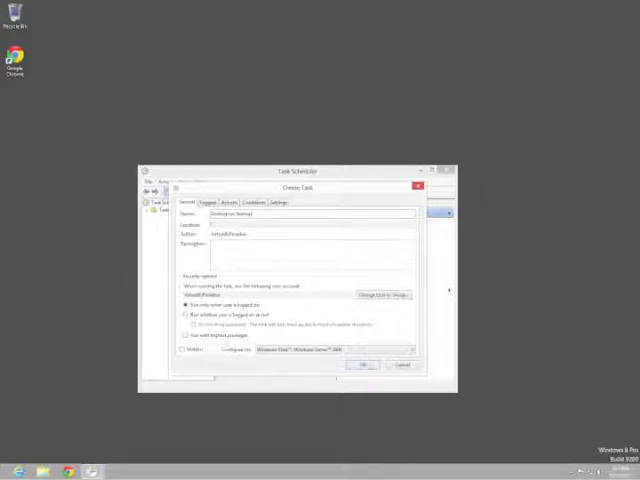
left_click(410, 348)
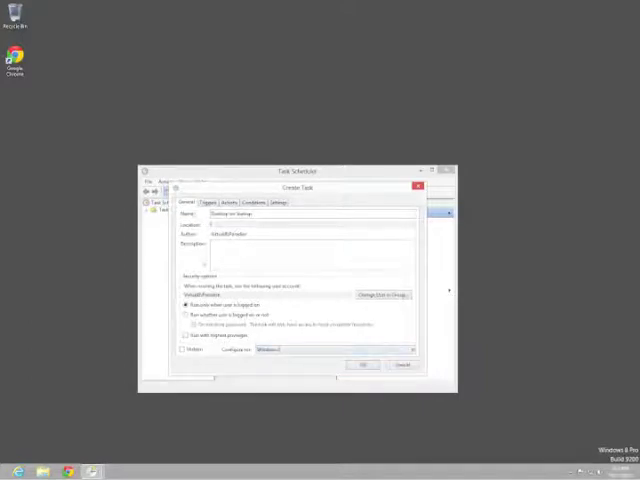
left_click(208, 202)
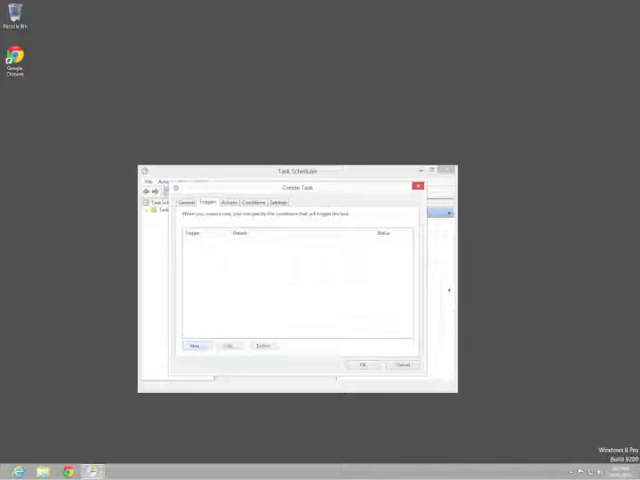
Step: Add a trigger that begins the task 'At log on' and confirm it
left_click(196, 346)
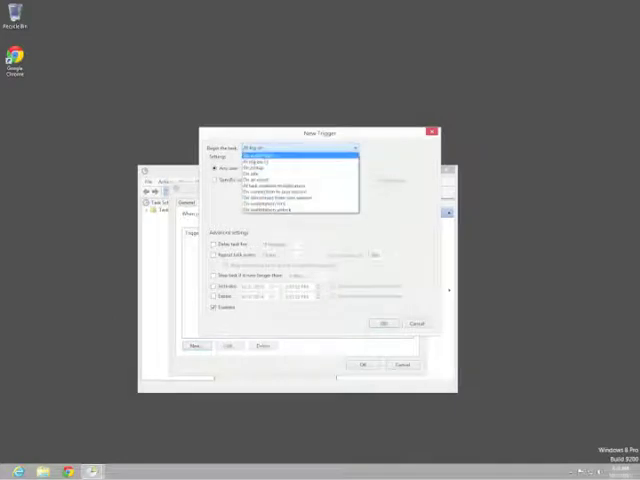
left_click(284, 164)
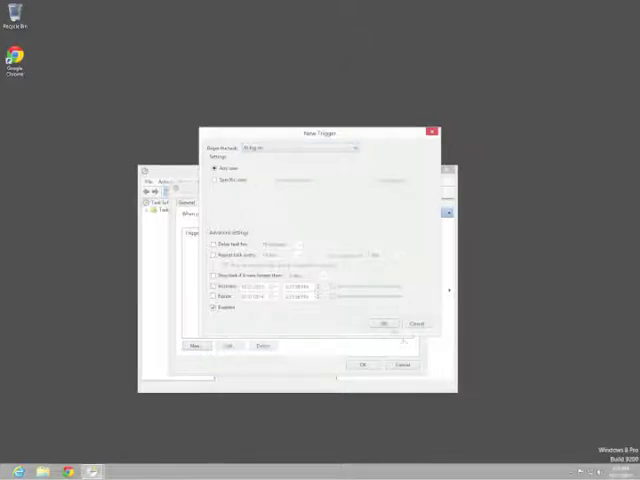
left_click(380, 324)
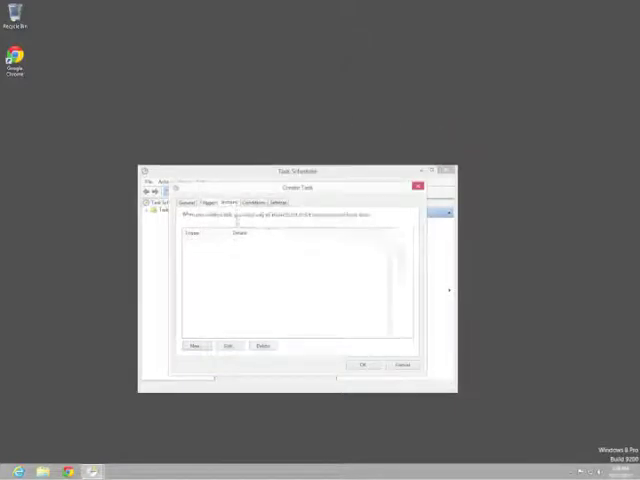
Step: Add an action launching C:\Windows\explorer.exe and save the finished task
left_click(196, 344)
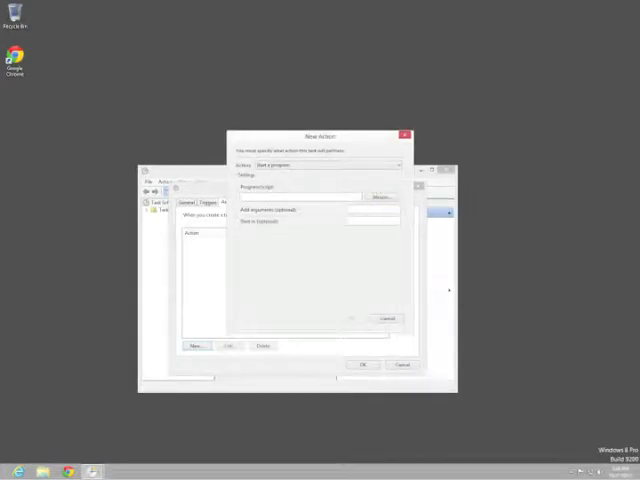
left_click(382, 196)
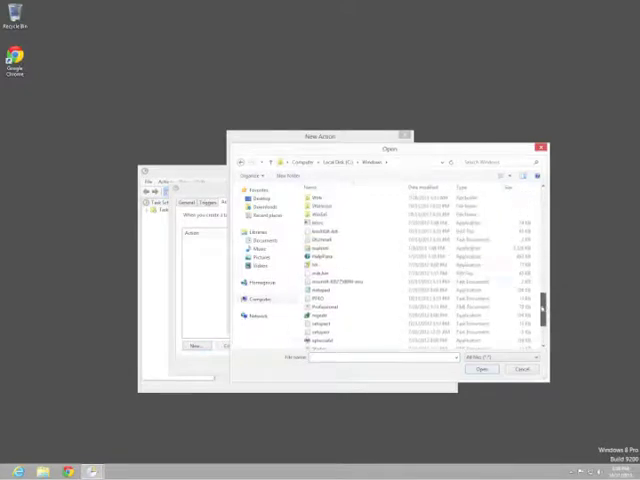
left_click(330, 246)
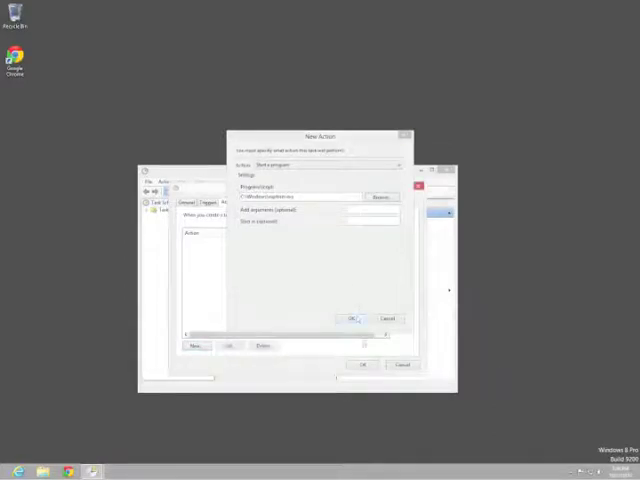
left_click(352, 318)
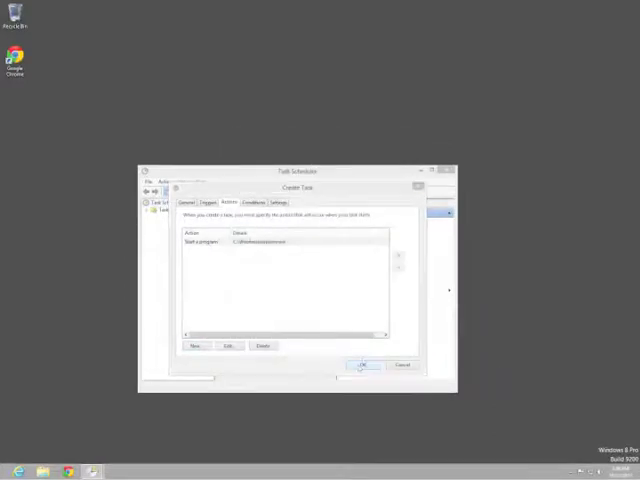
left_click(362, 364)
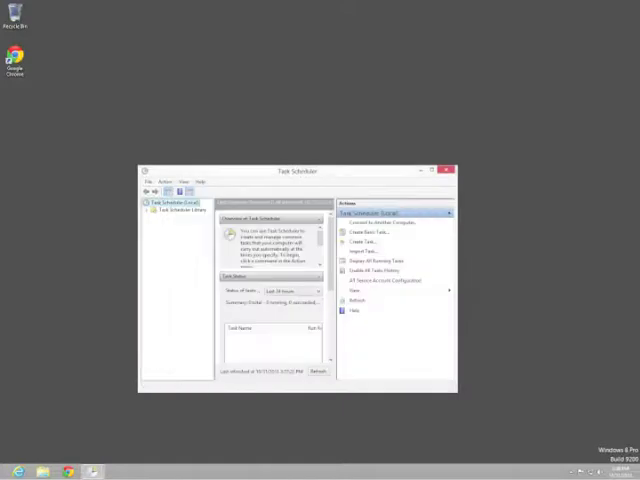
Step: Close Task Scheduler and bring up the Charms bar settings panel
left_click(446, 170)
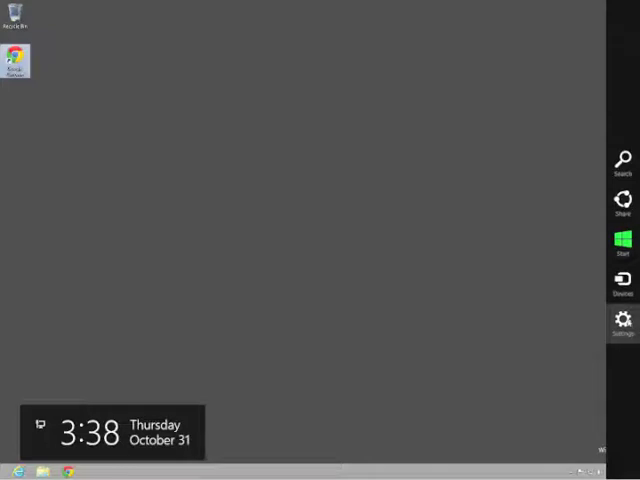
left_click(624, 322)
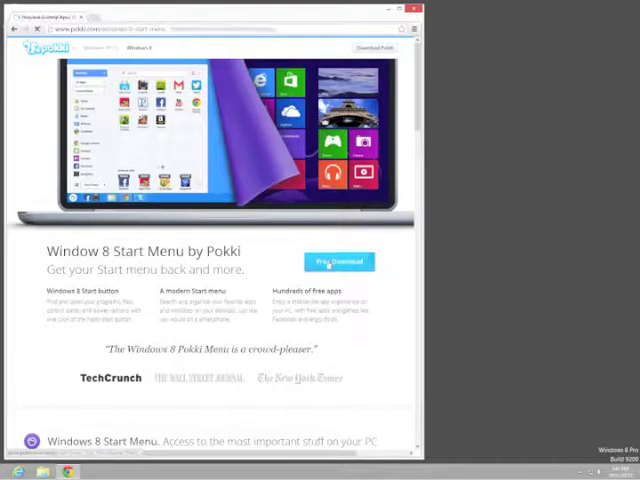
Step: Start the free download of the Pokki Start Menu installer
left_click(338, 260)
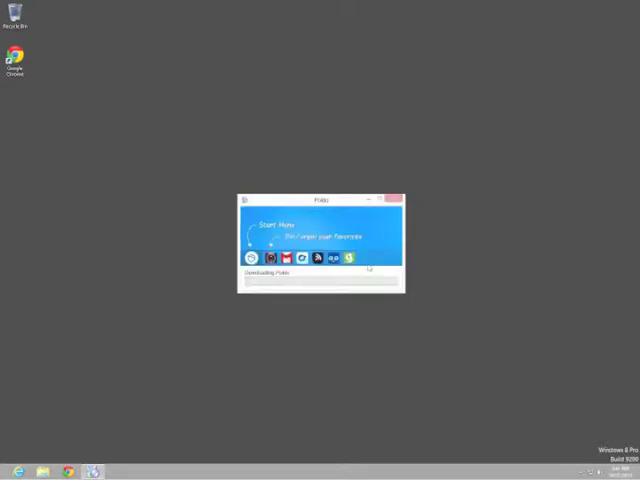
Step: Finish the Pokki installation and open its Start menu from the taskbar button
left_click(396, 200)
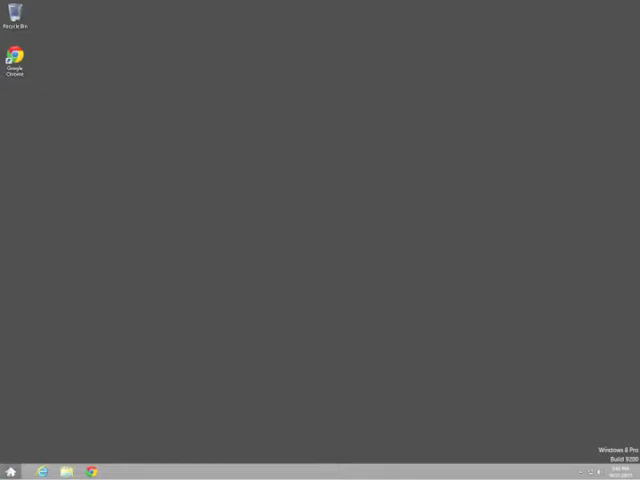
left_click(8, 472)
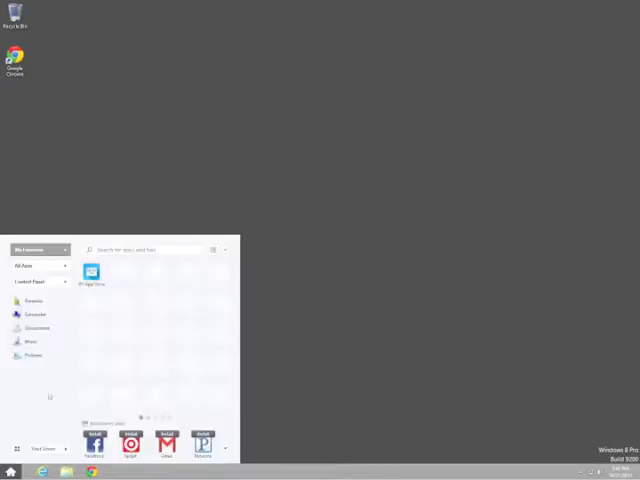
mouse_move(92, 272)
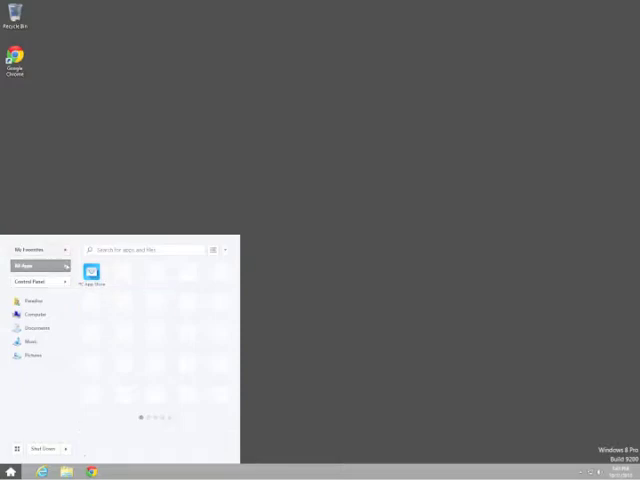
left_click(24, 266)
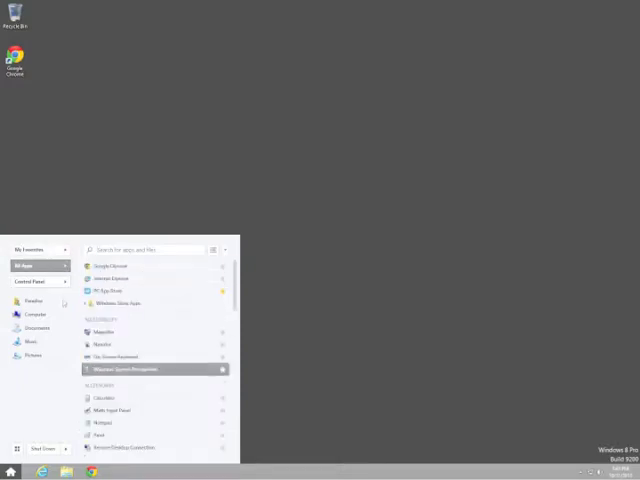
left_click(30, 280)
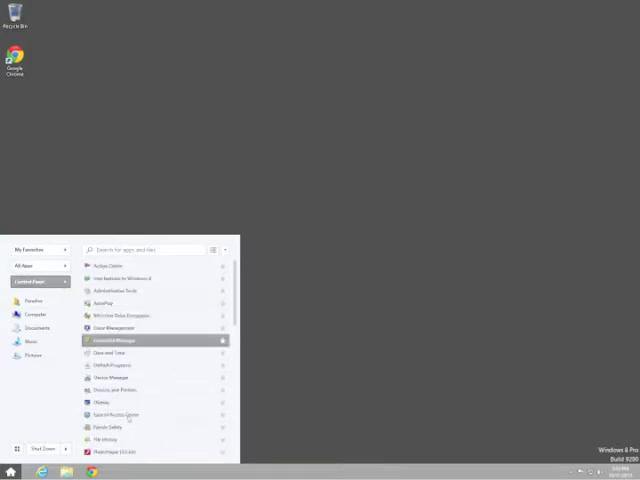
left_click(40, 250)
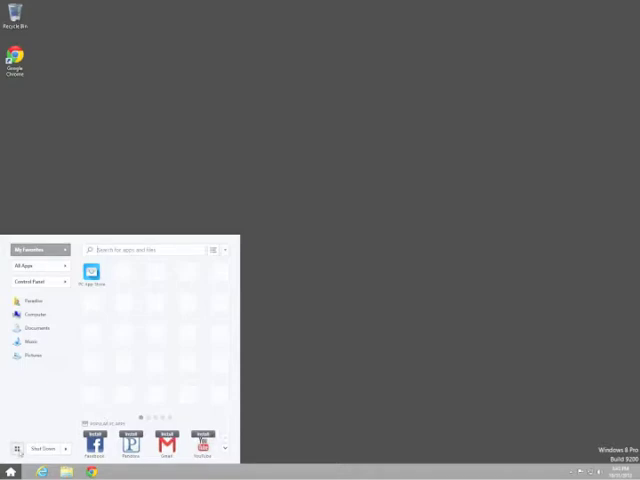
left_click(18, 448)
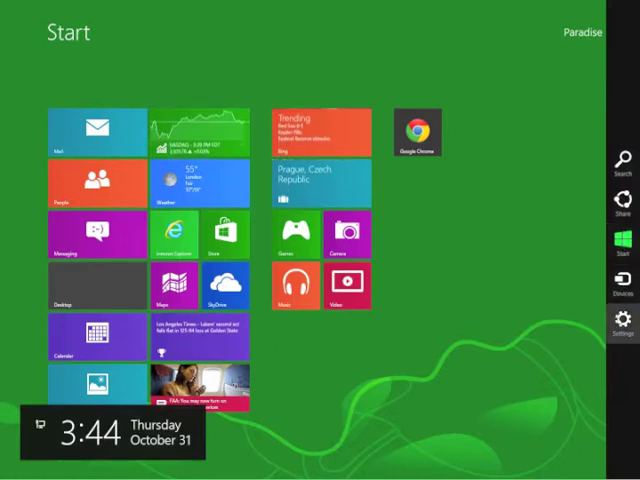
left_click(622, 160)
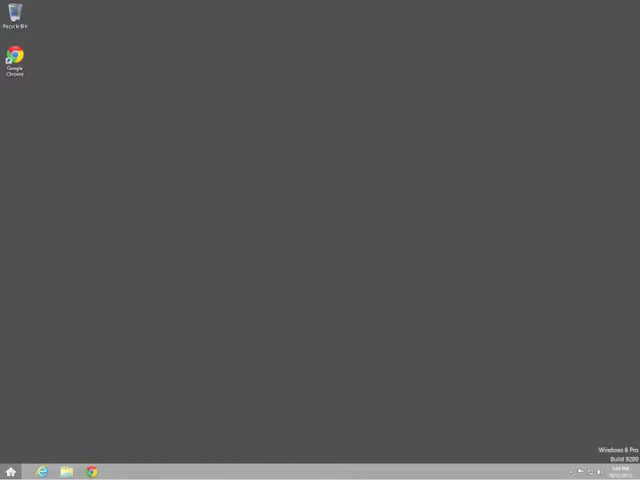
left_click(8, 470)
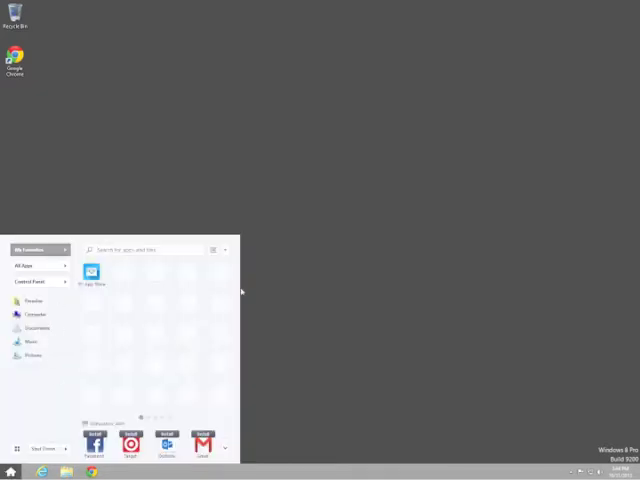